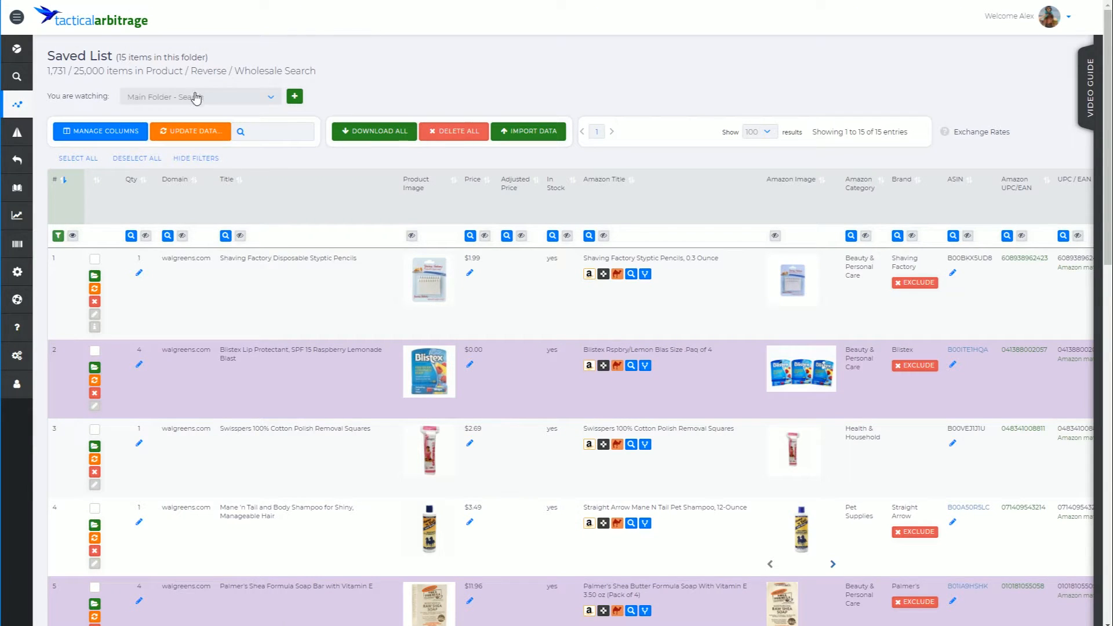
Step: Create a new saved-list folder named 'Alex Video Guide' via the green + button
left_click(198, 97)
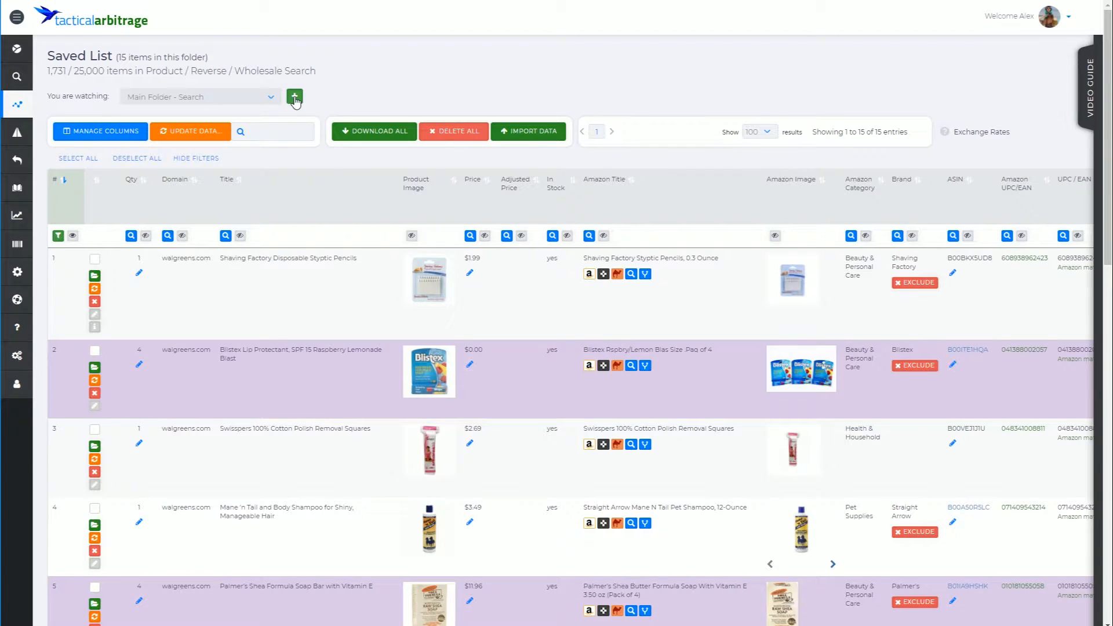
mouse_move(293, 96)
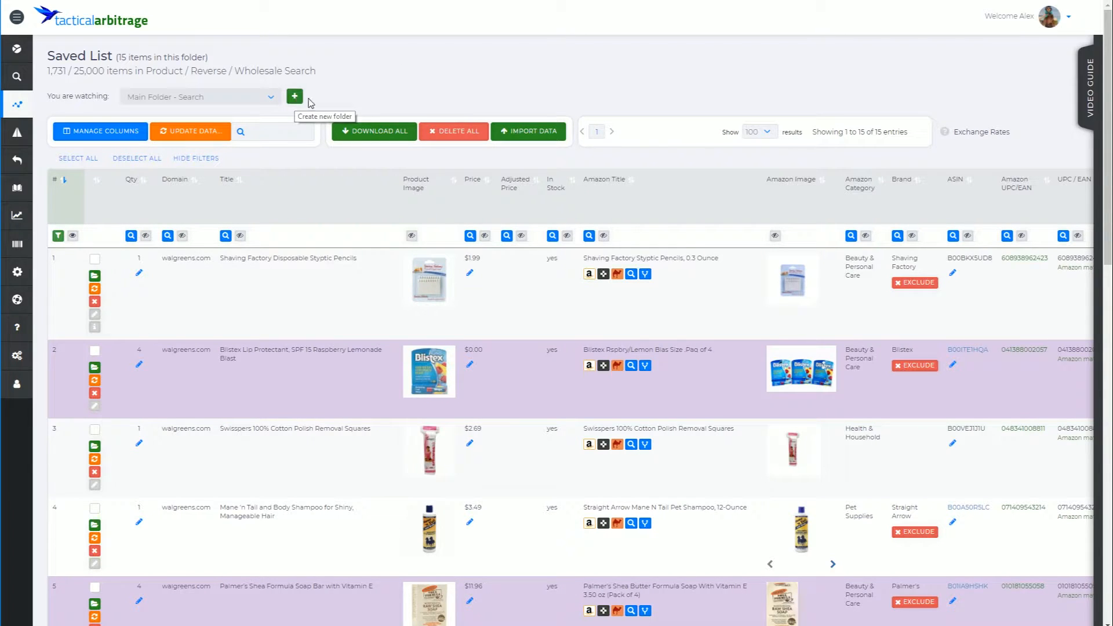
mouse_move(320, 106)
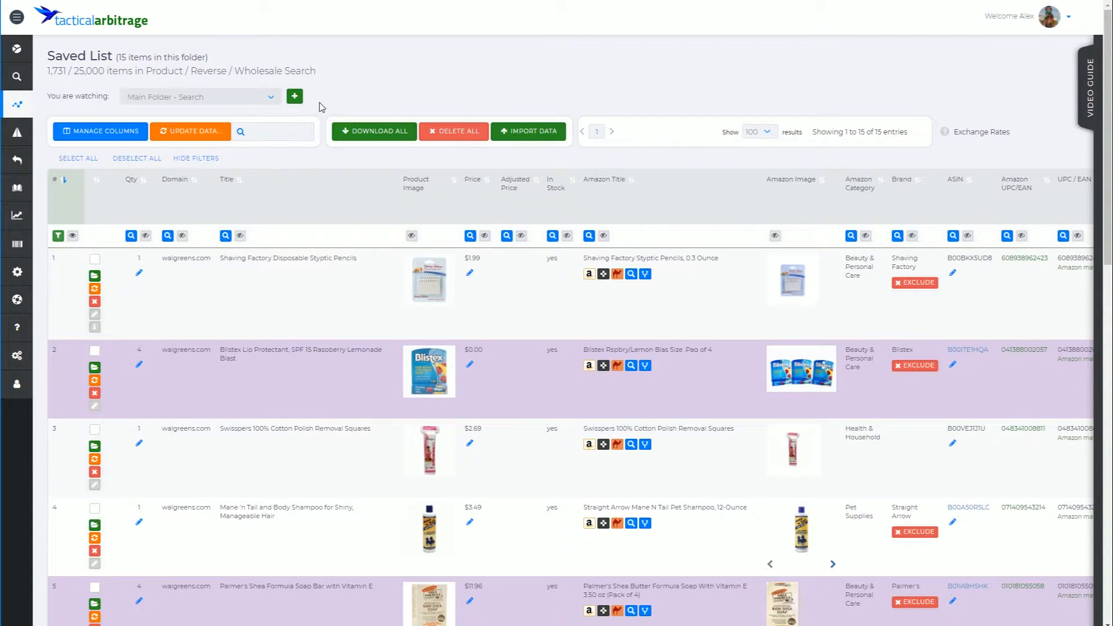
mouse_move(311, 90)
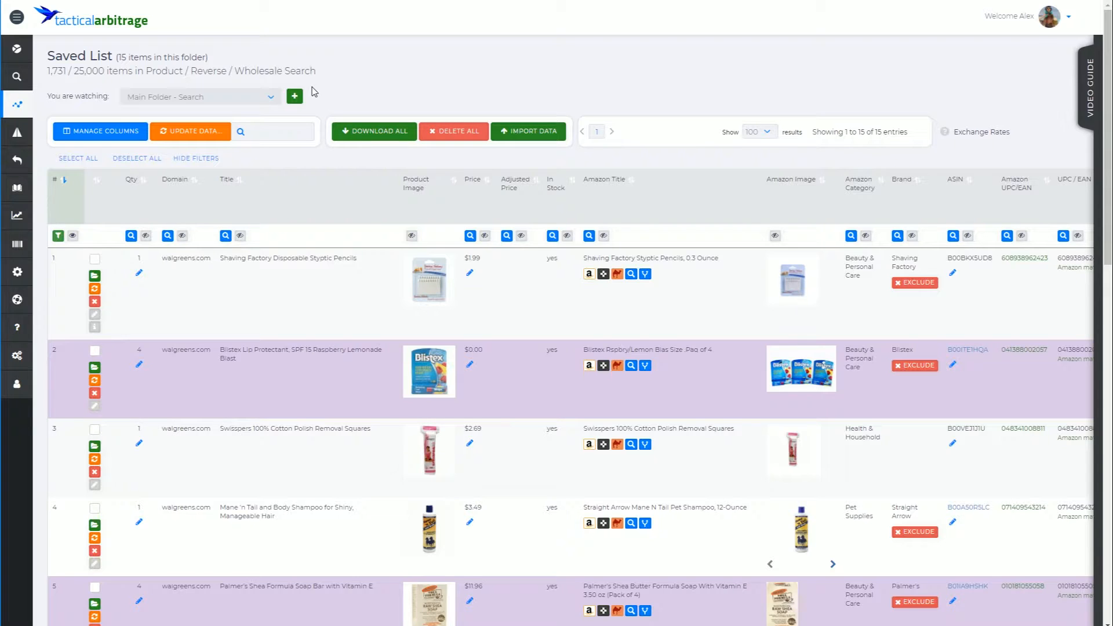
mouse_move(327, 103)
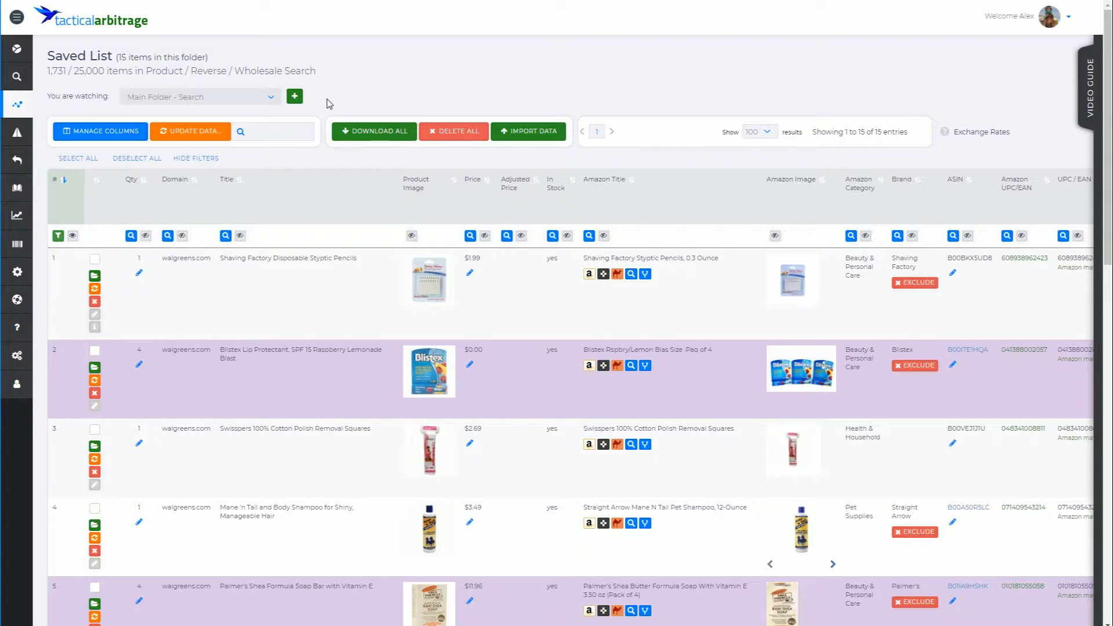
mouse_move(327, 72)
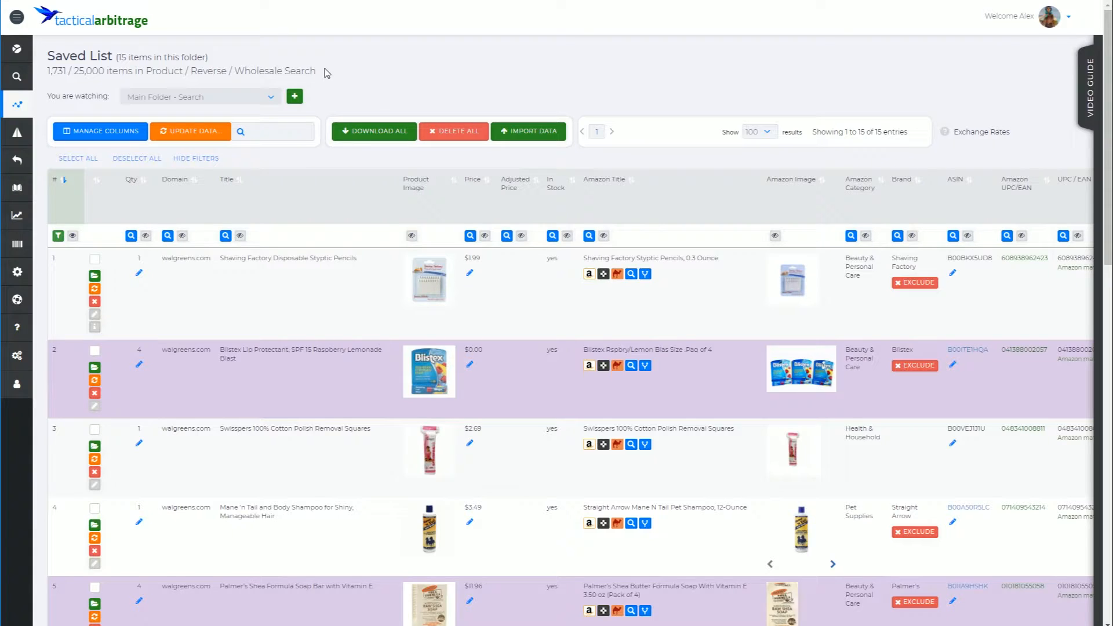
mouse_move(331, 57)
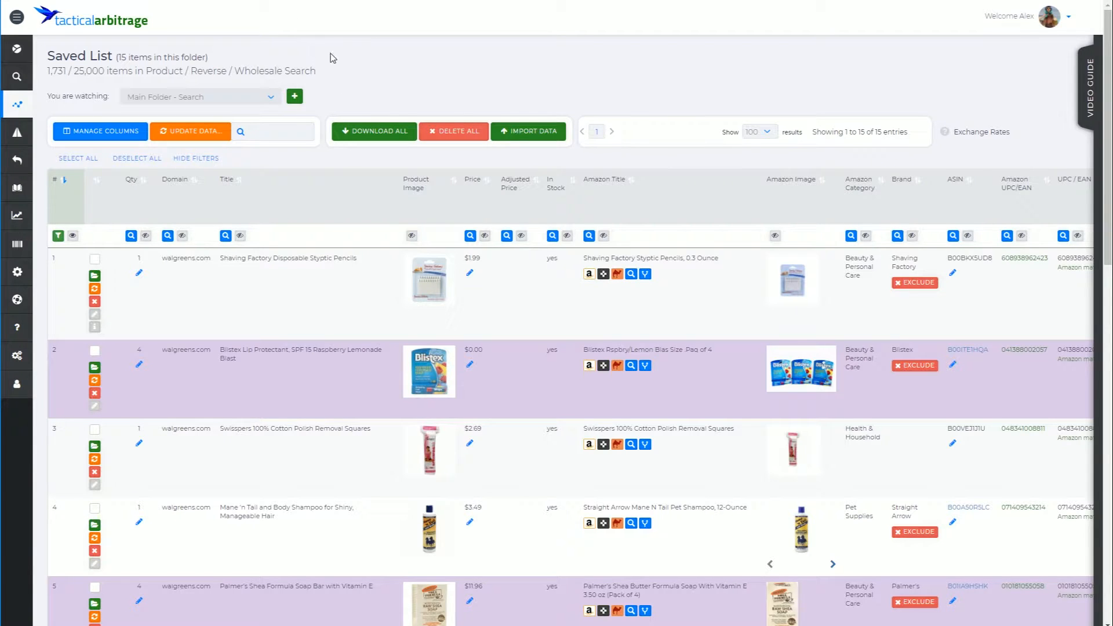
mouse_move(283, 105)
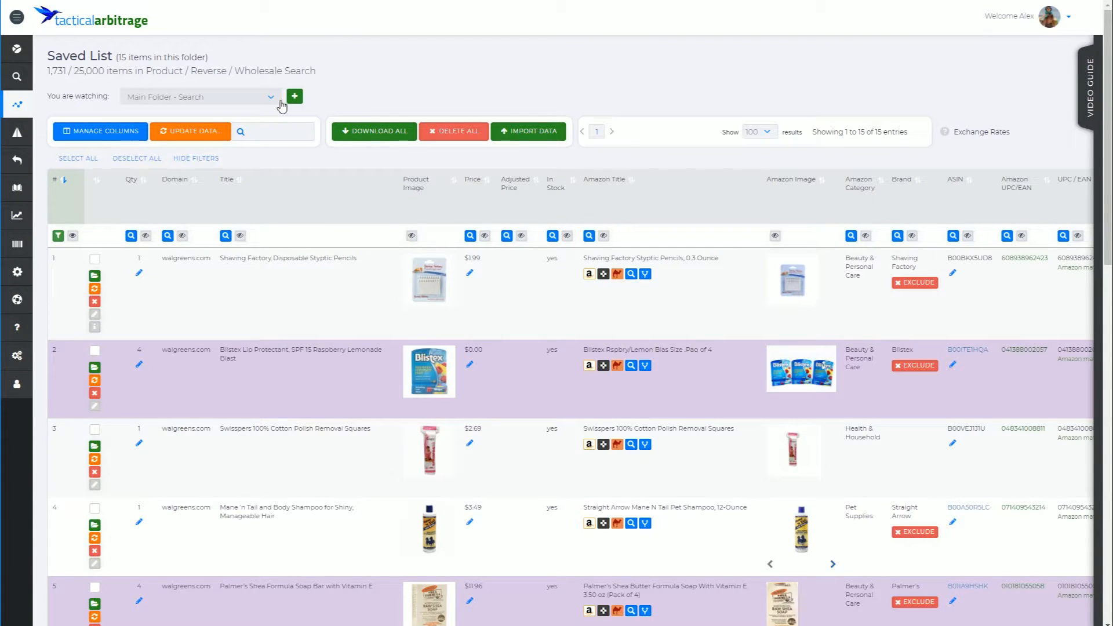
left_click(293, 96)
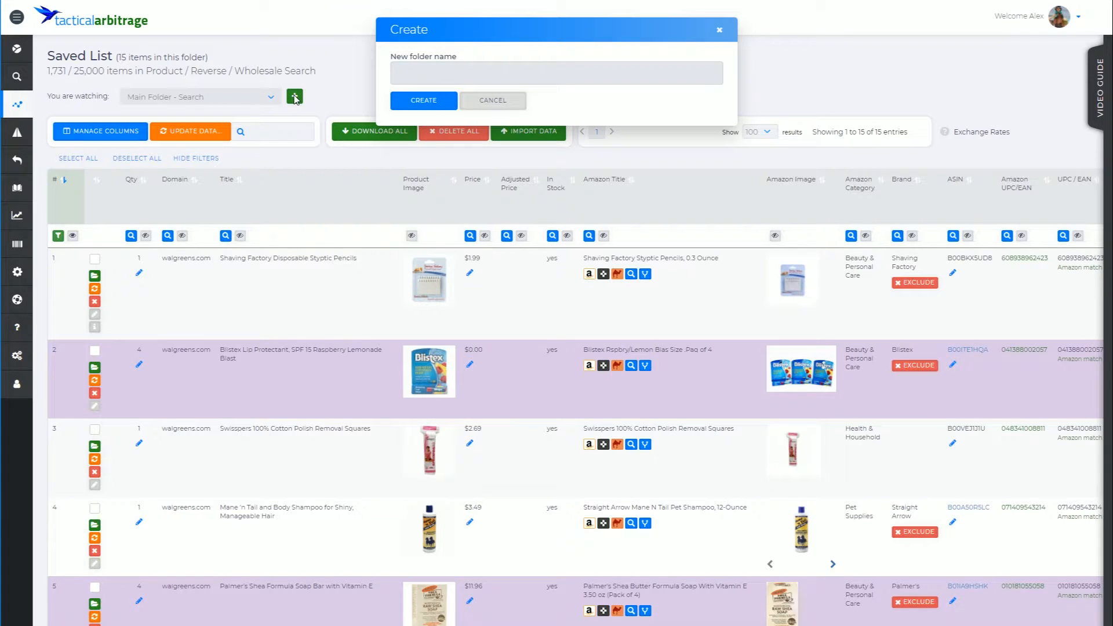
left_click(556, 72)
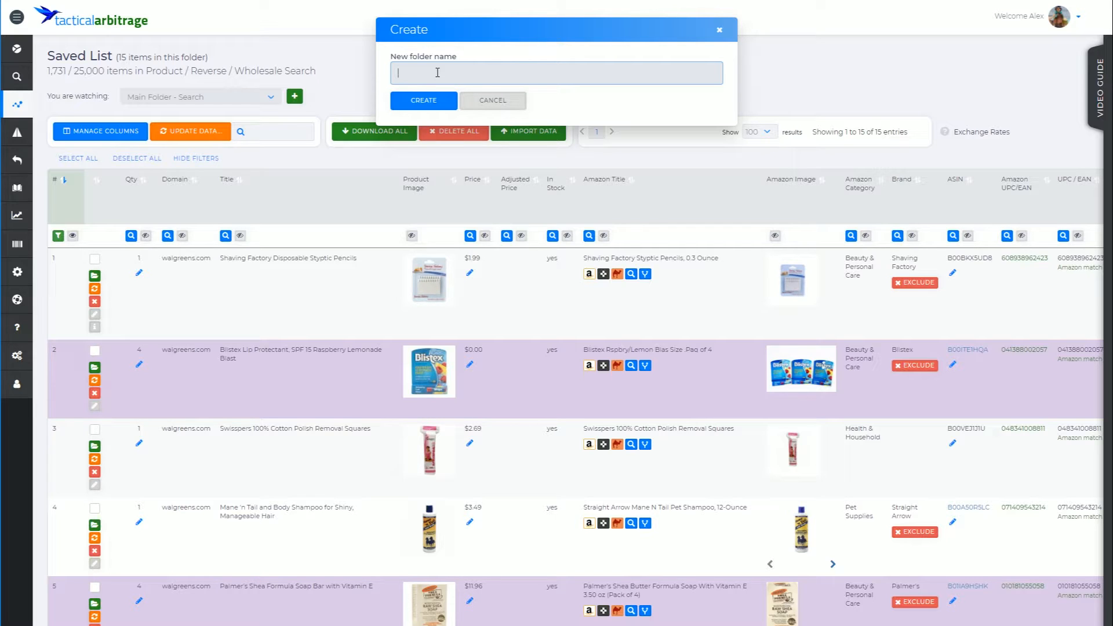
type("Alex")
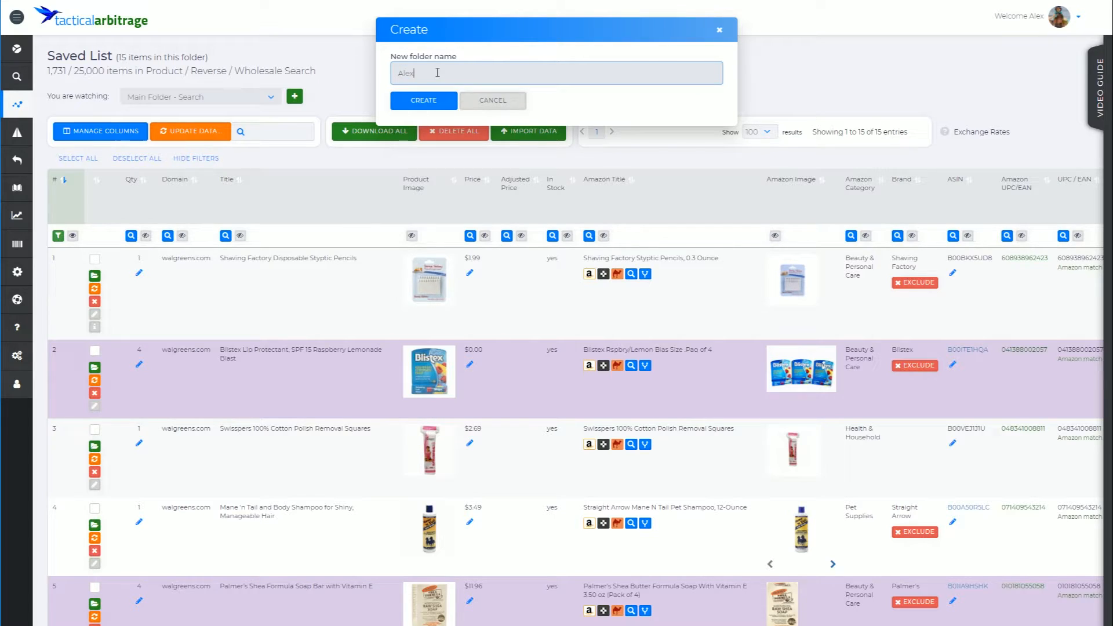
type("Vid")
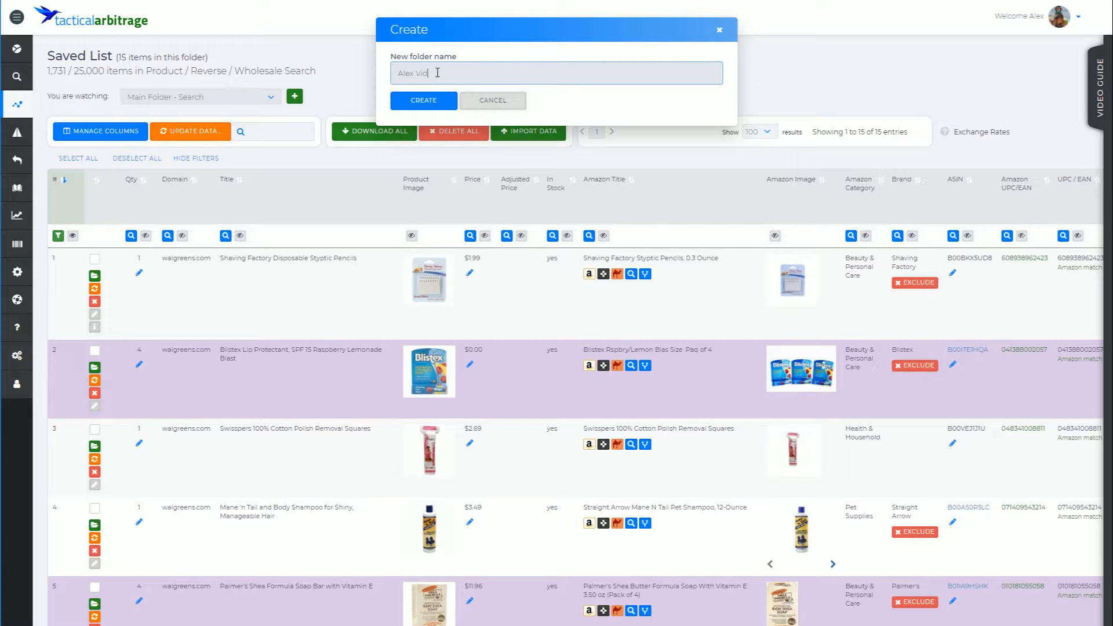
type("eo Guide")
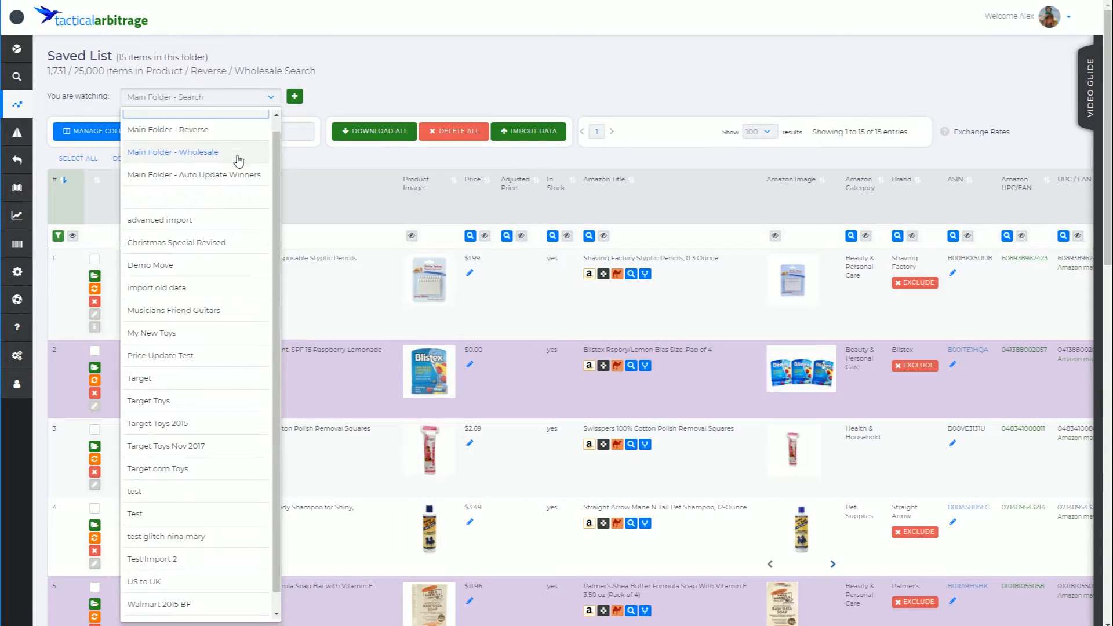
Step: Switch the 'You are watching' dropdown to the new, empty 'Alex Video Guide' folder
scroll("down", 3)
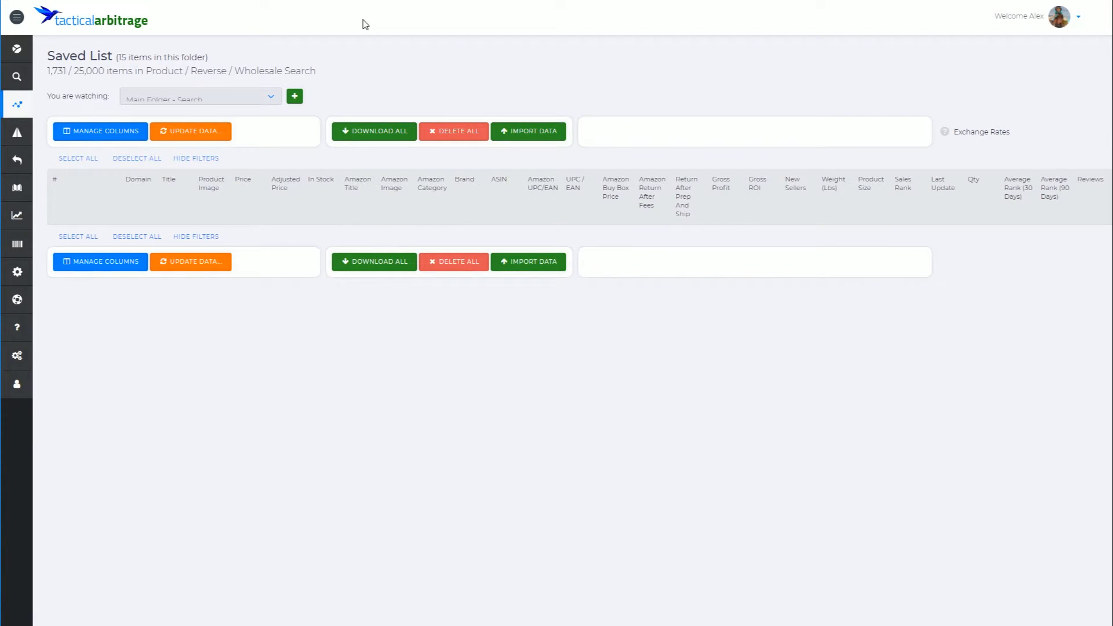
left_click(199, 96)
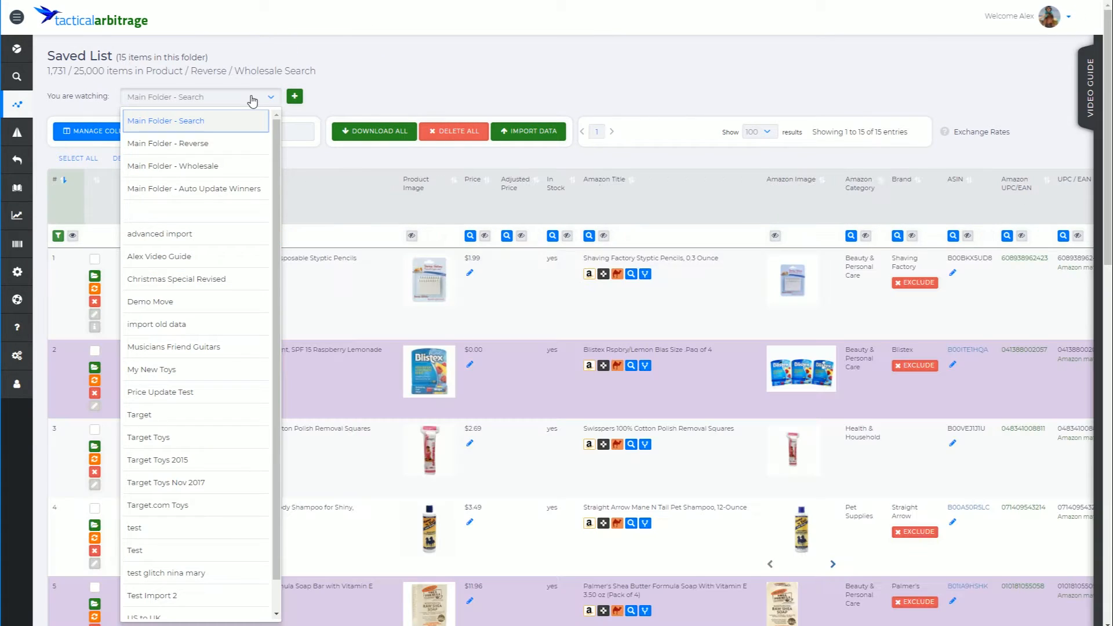
mouse_move(159, 257)
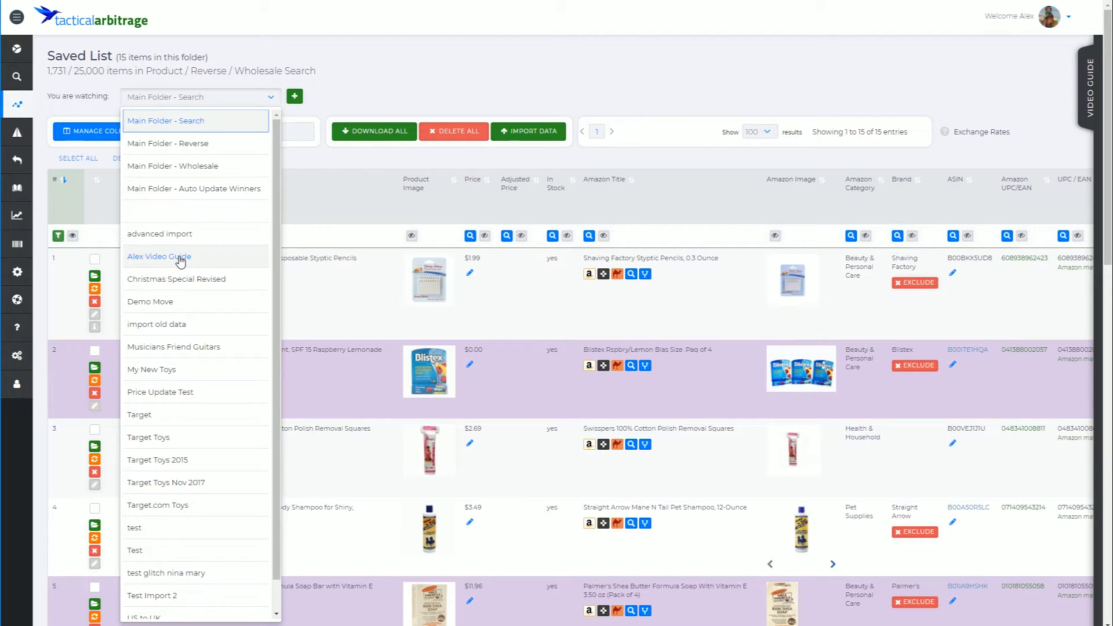
left_click(159, 257)
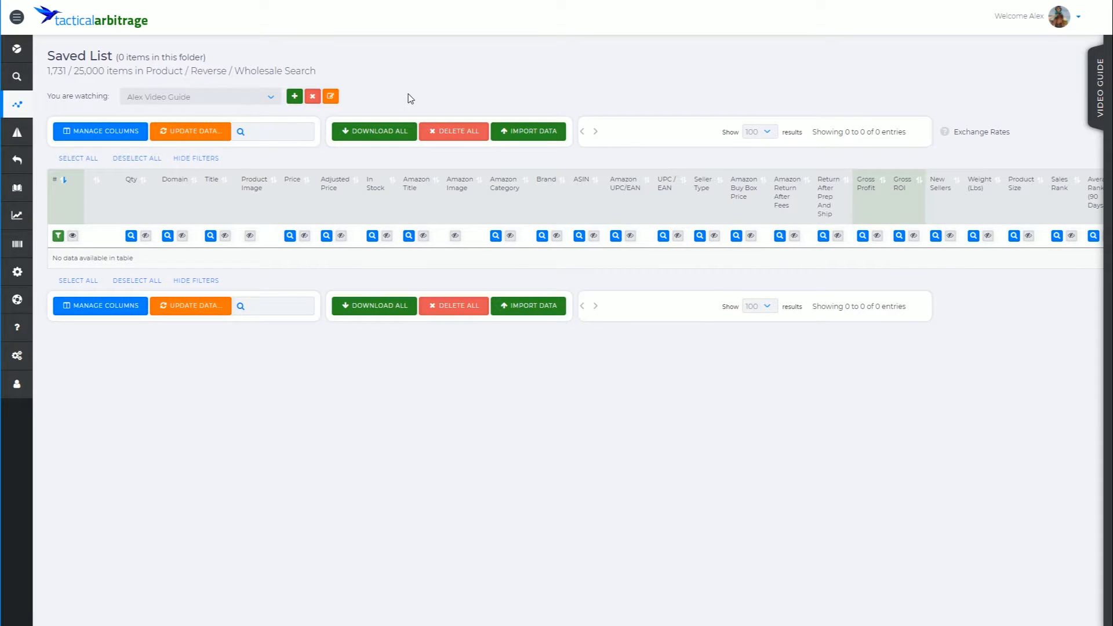
Step: Rename the open folder to 'Alex Video Guide Special'
left_click(330, 96)
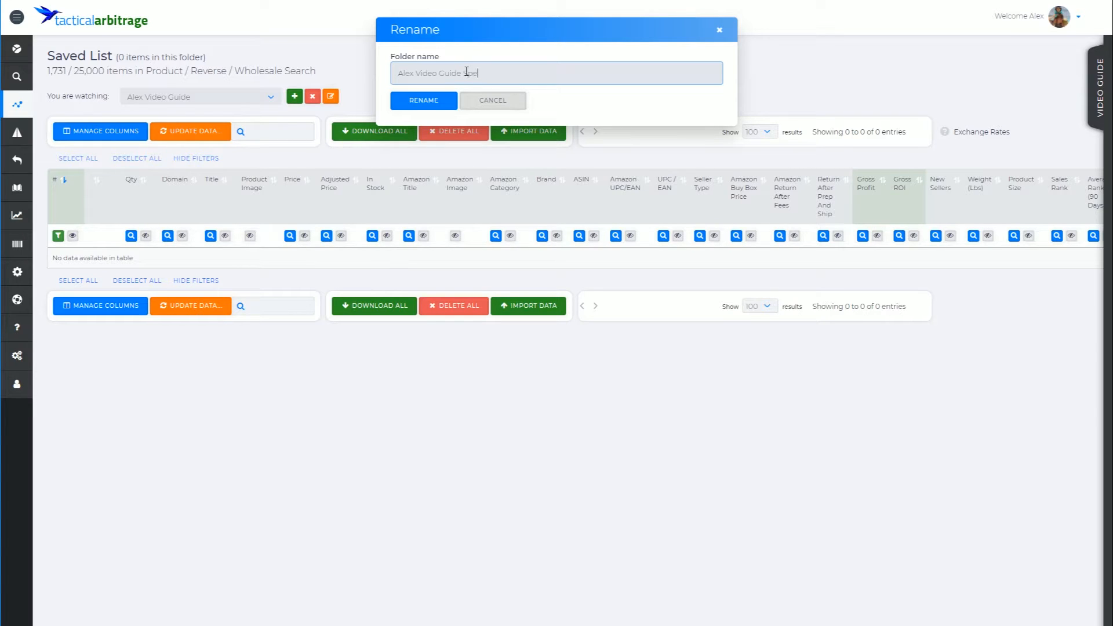
type("Special")
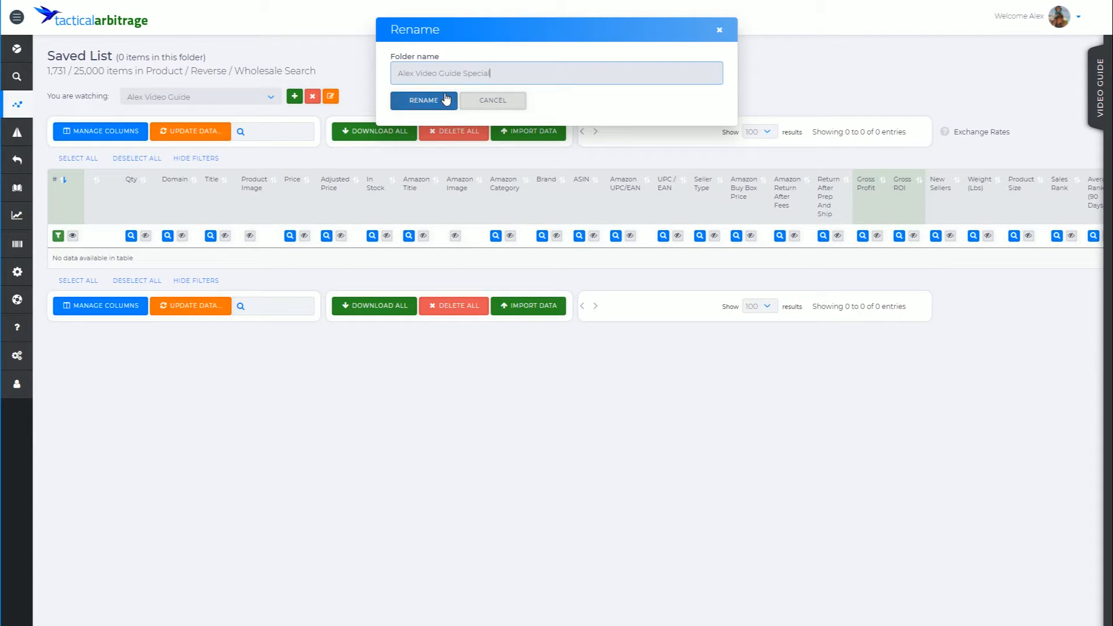
left_click(424, 99)
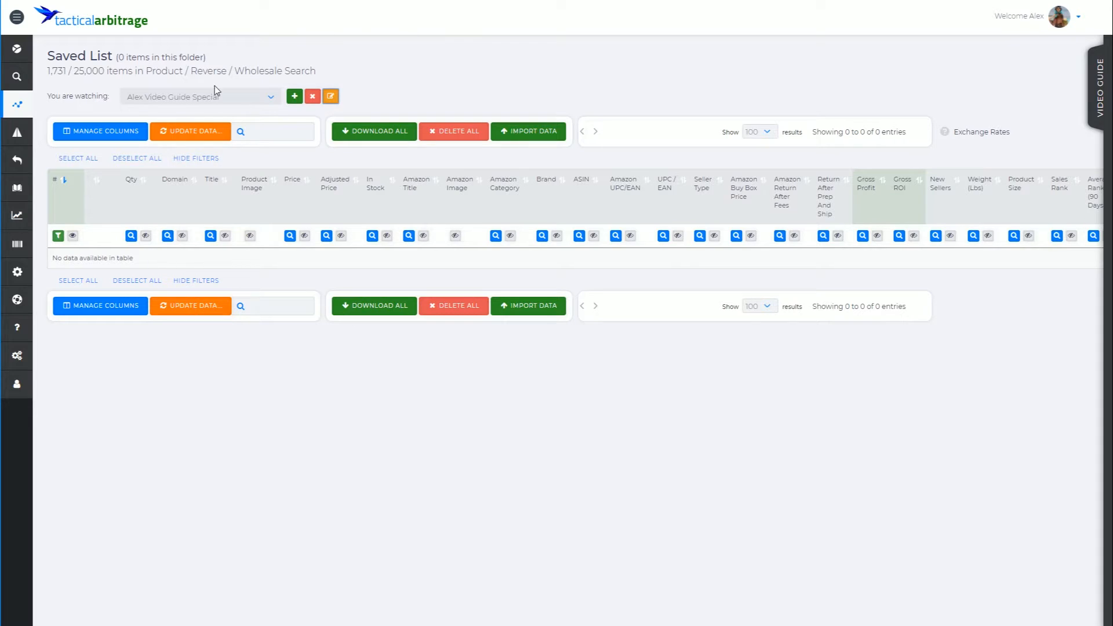
mouse_move(198, 96)
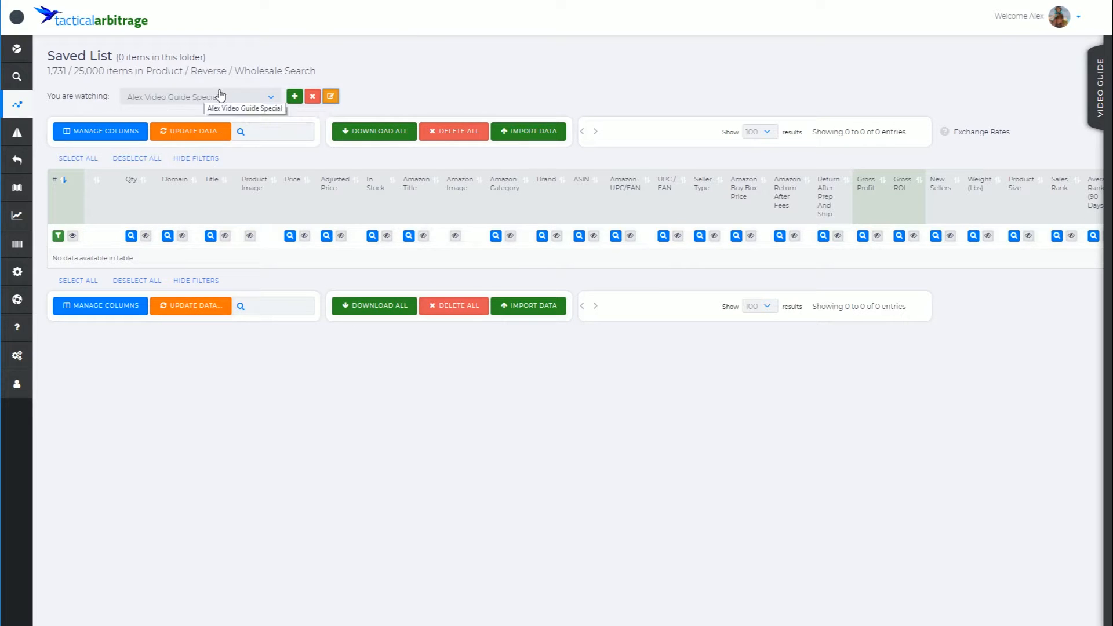
mouse_move(428, 77)
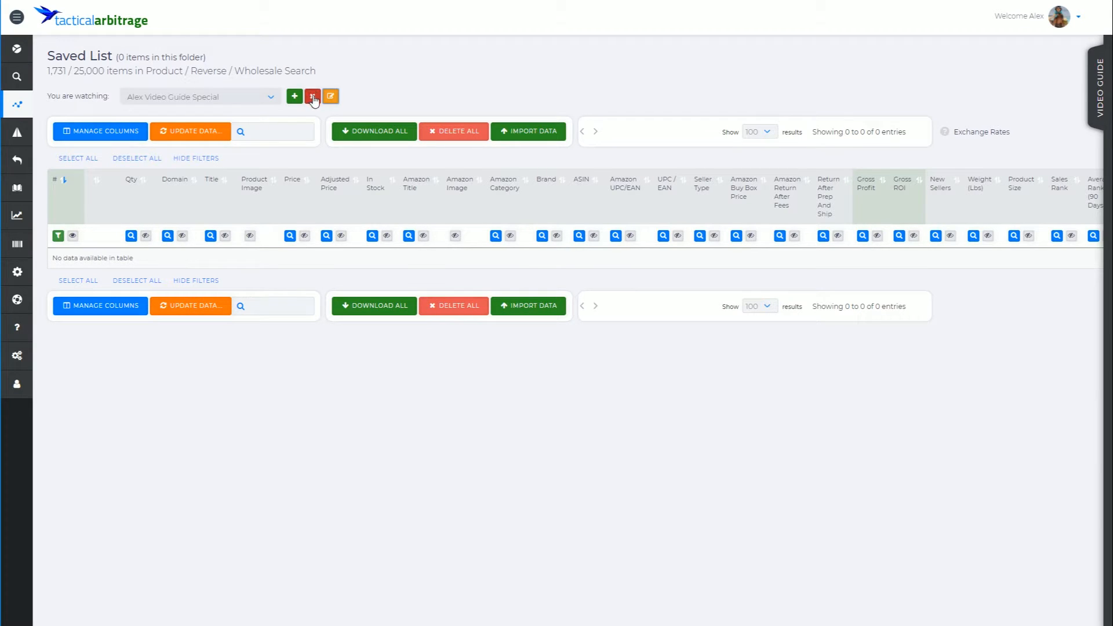
Step: Delete the 'Alex Video Guide Special' folder and its products, confirming the prompt
left_click(312, 97)
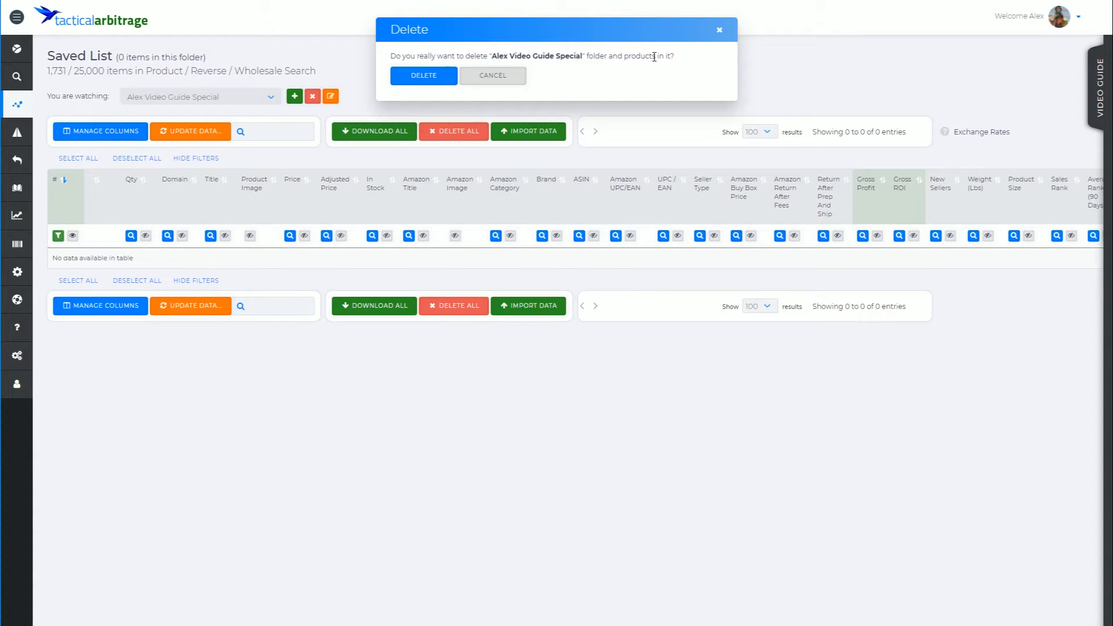
mouse_move(160, 100)
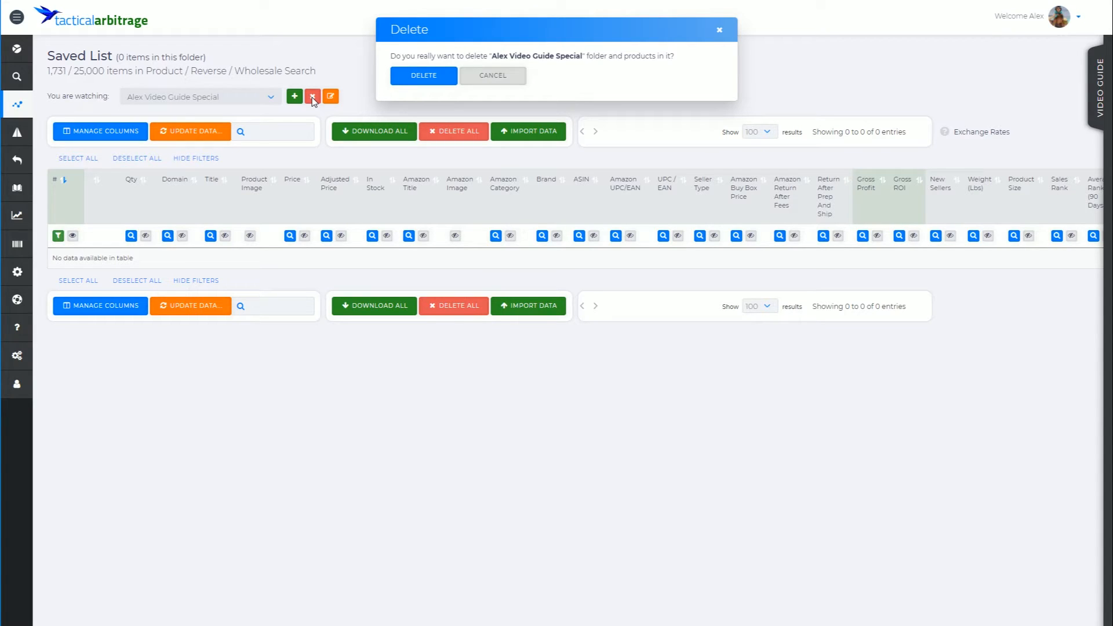
left_click(491, 75)
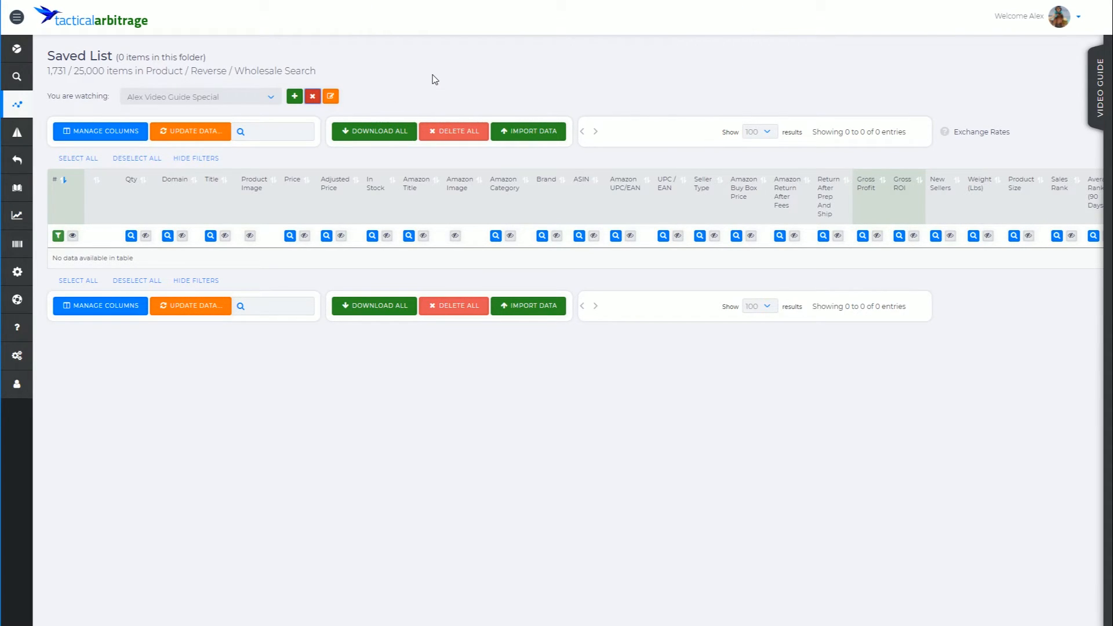
Step: Return the dropdown to Main Folder - Search with its 15 saved items
left_click(198, 96)
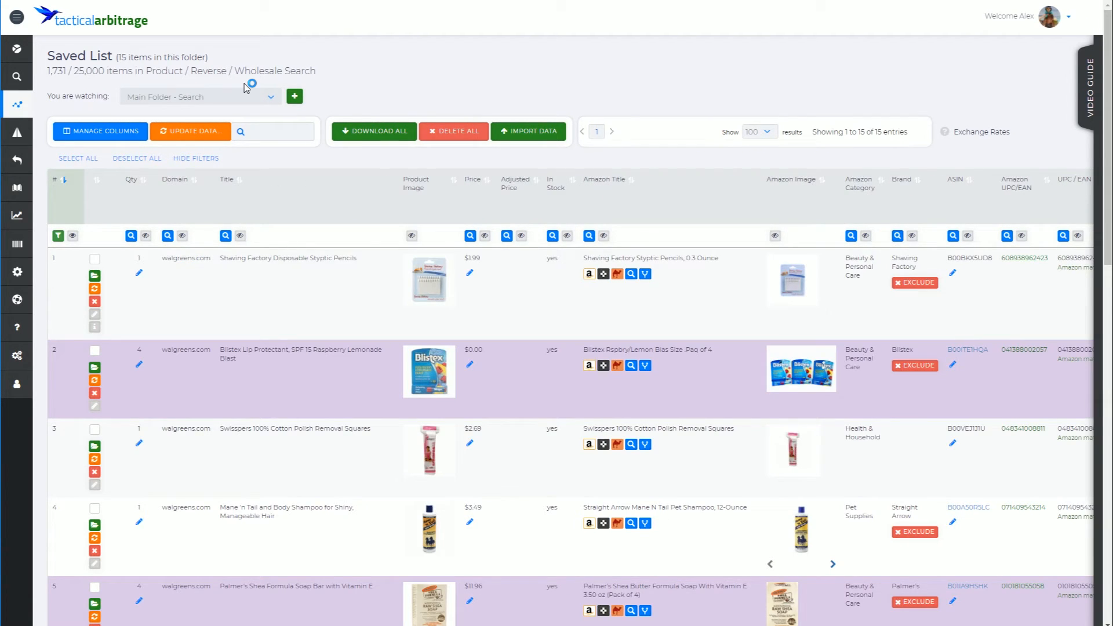
mouse_move(367, 107)
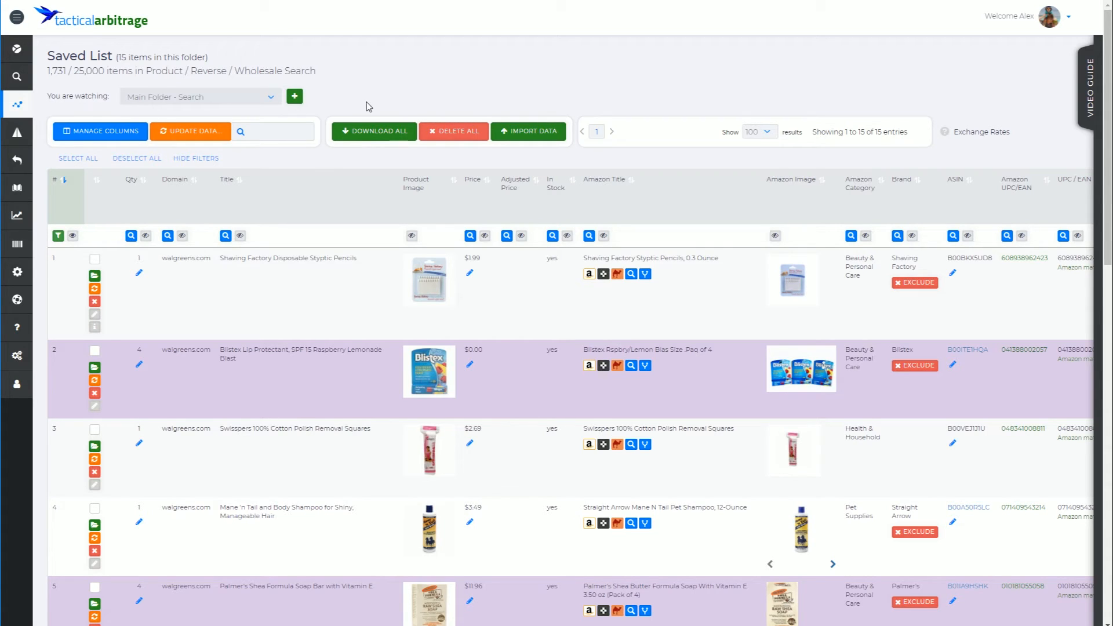
mouse_move(374, 82)
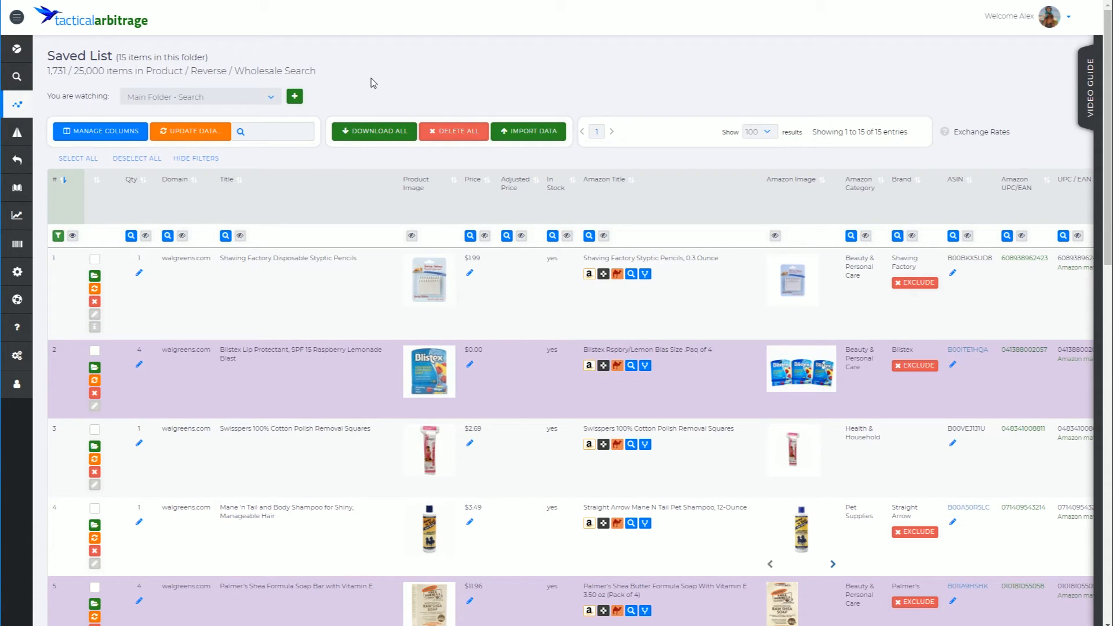
mouse_move(405, 89)
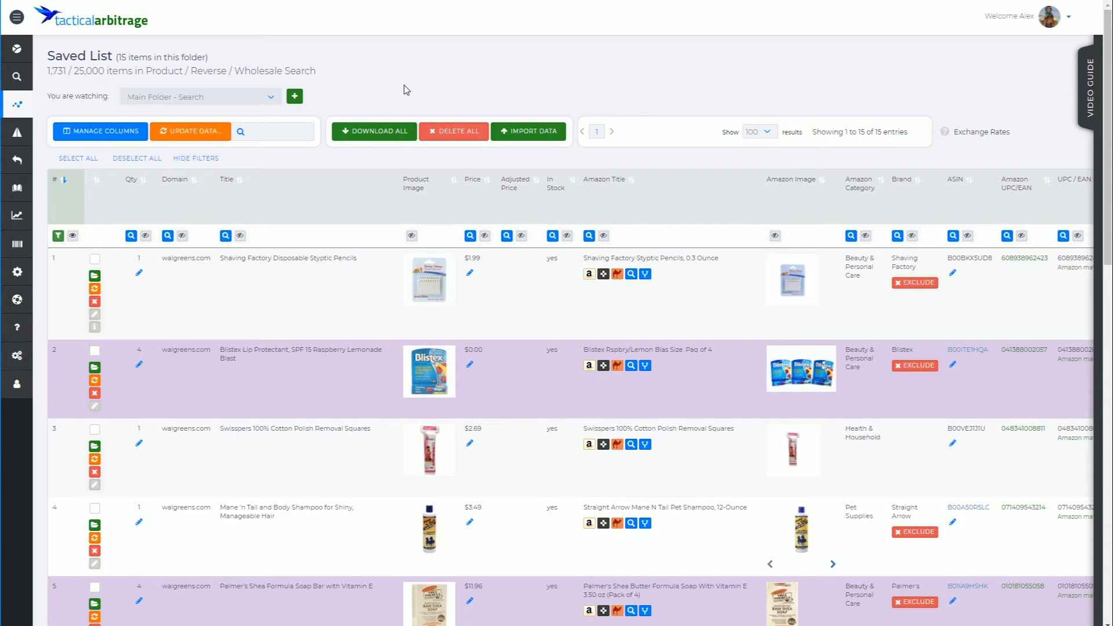